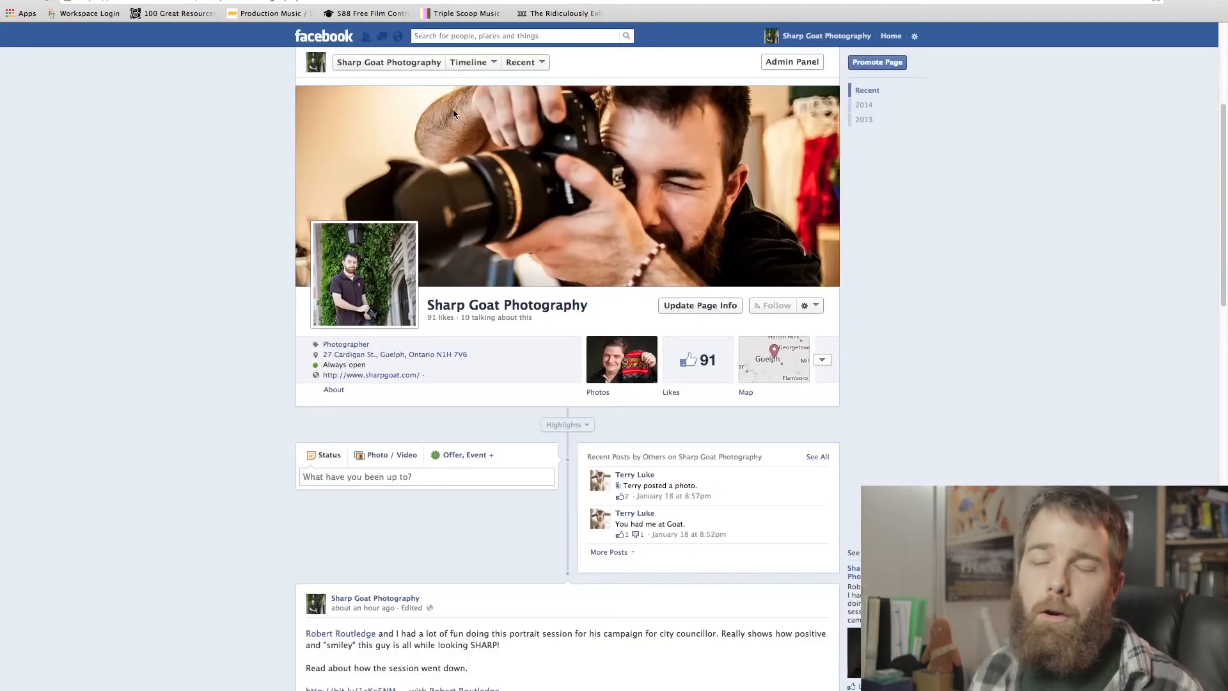
mouse_move(353, 212)
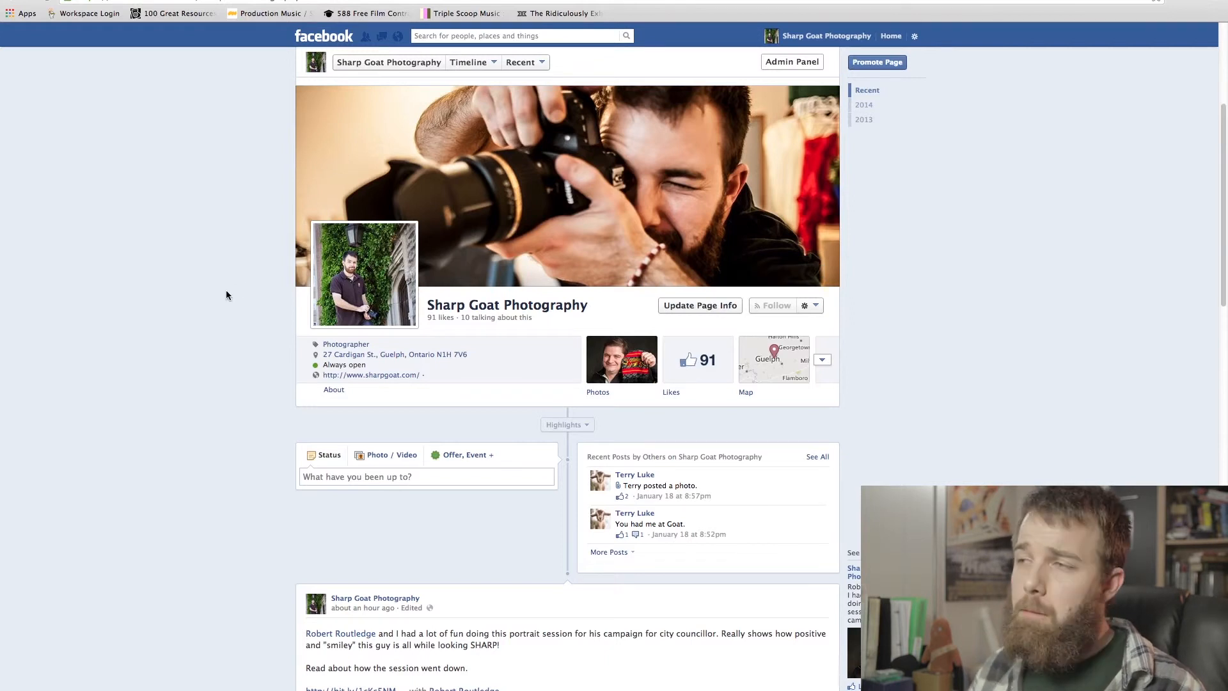
mouse_move(226, 301)
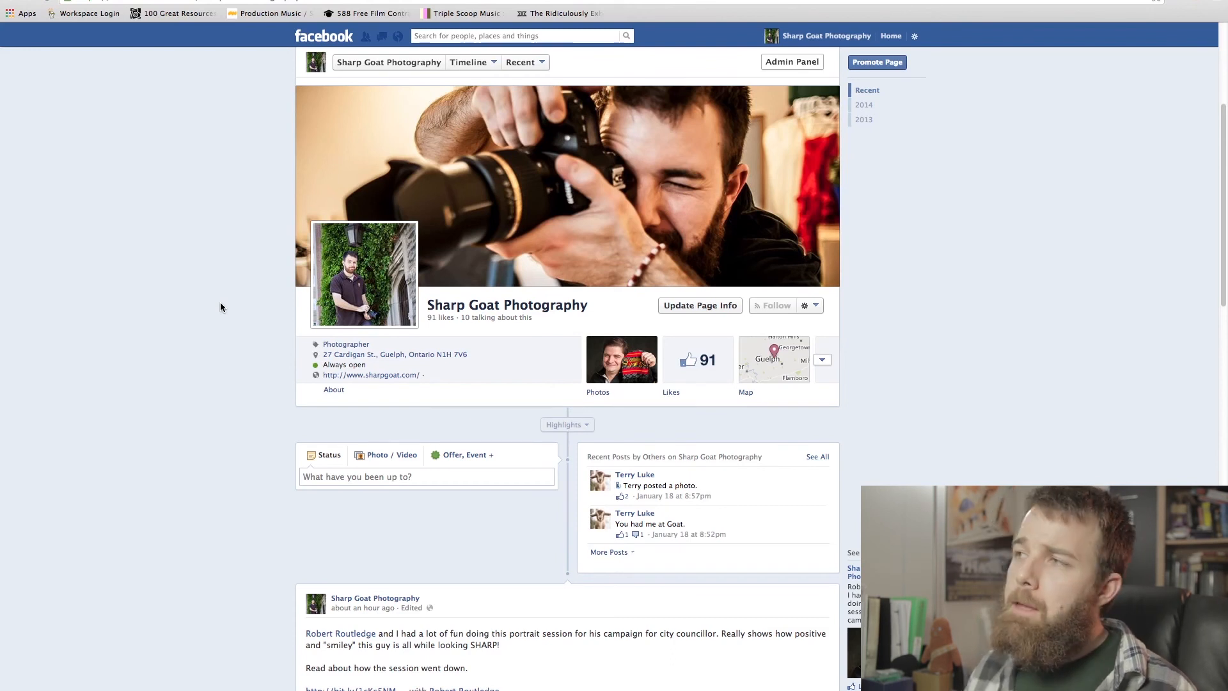
mouse_move(273, 155)
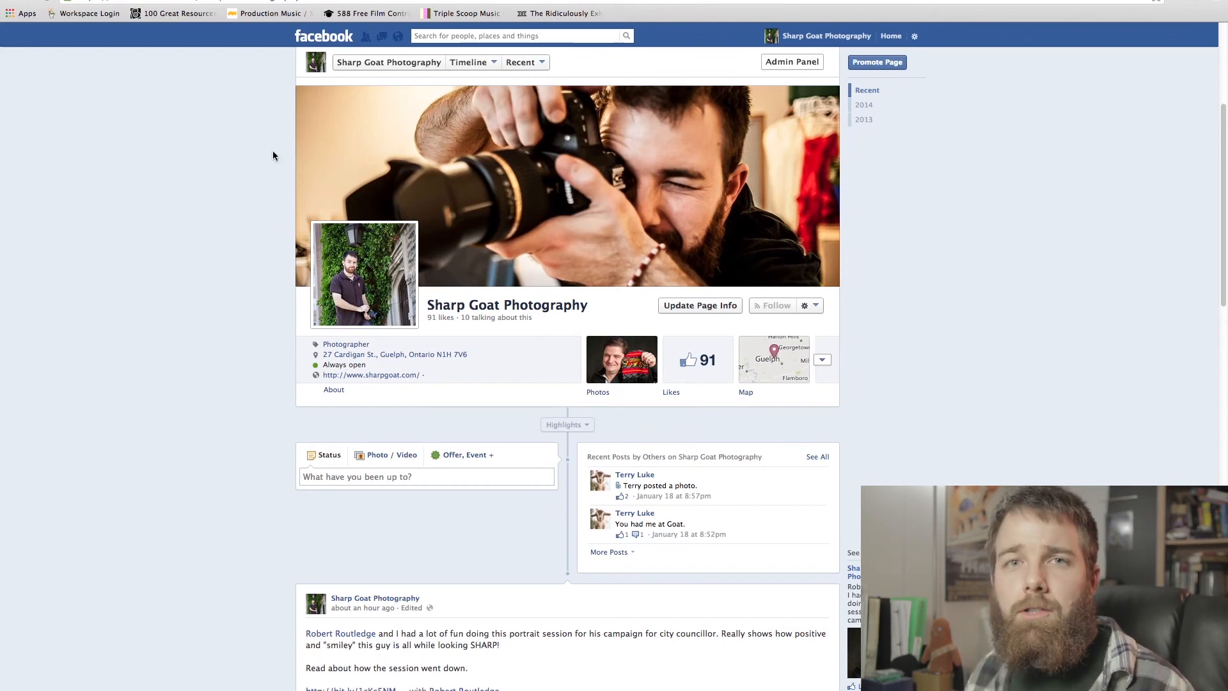